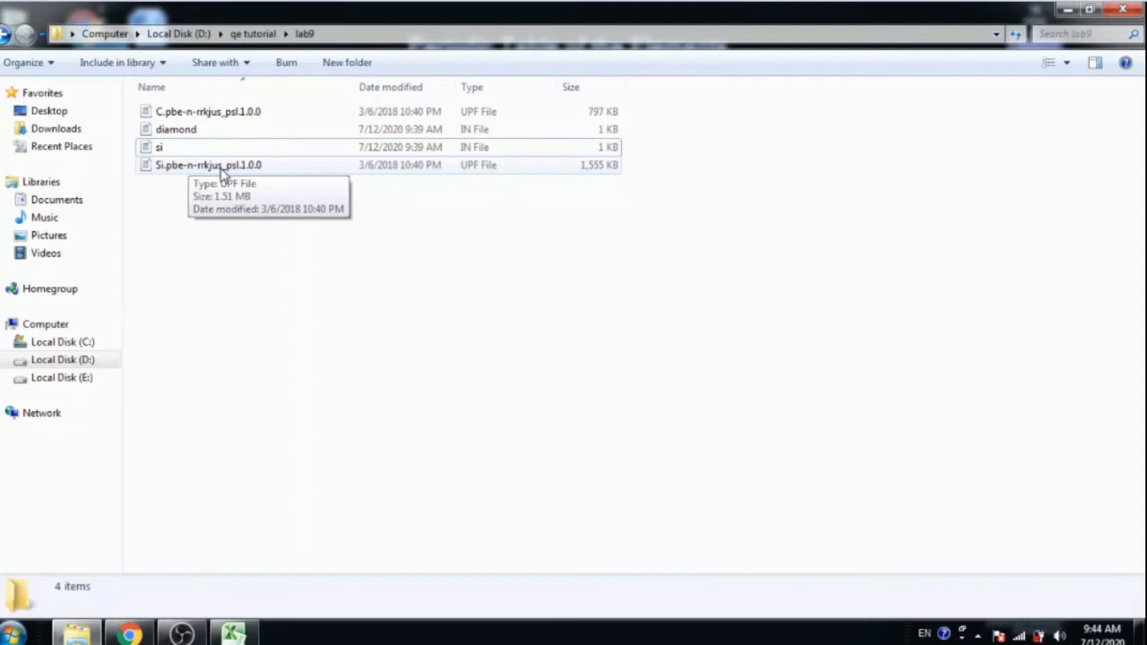
Step: View the diamond.in input file in WordPad
click(176, 129)
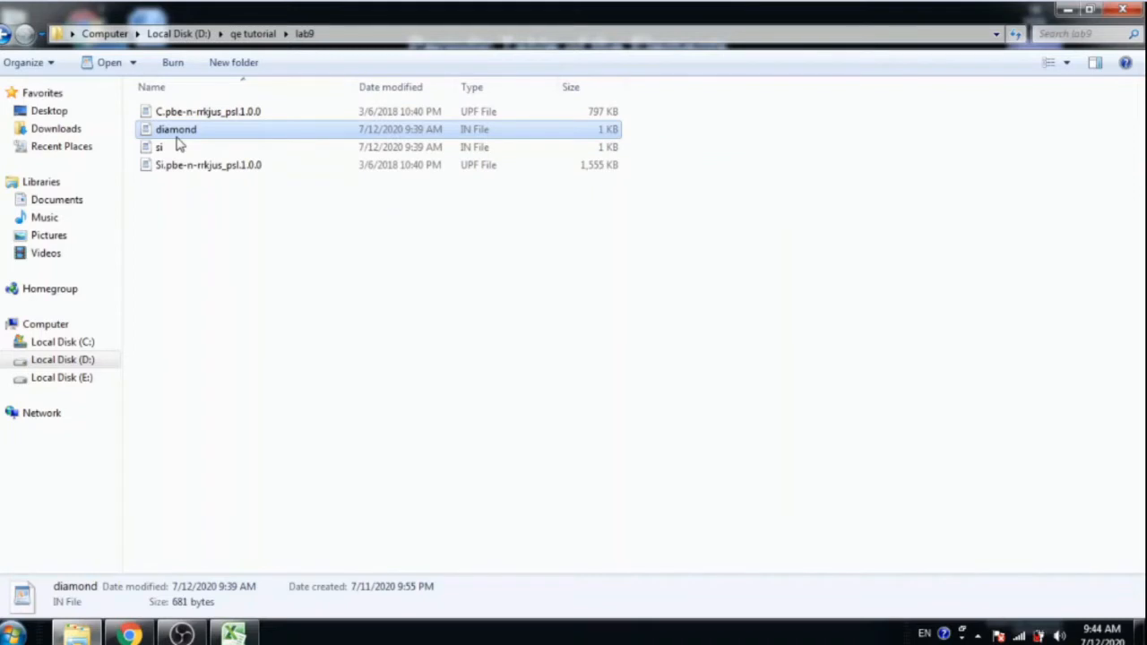
double_click(175, 129)
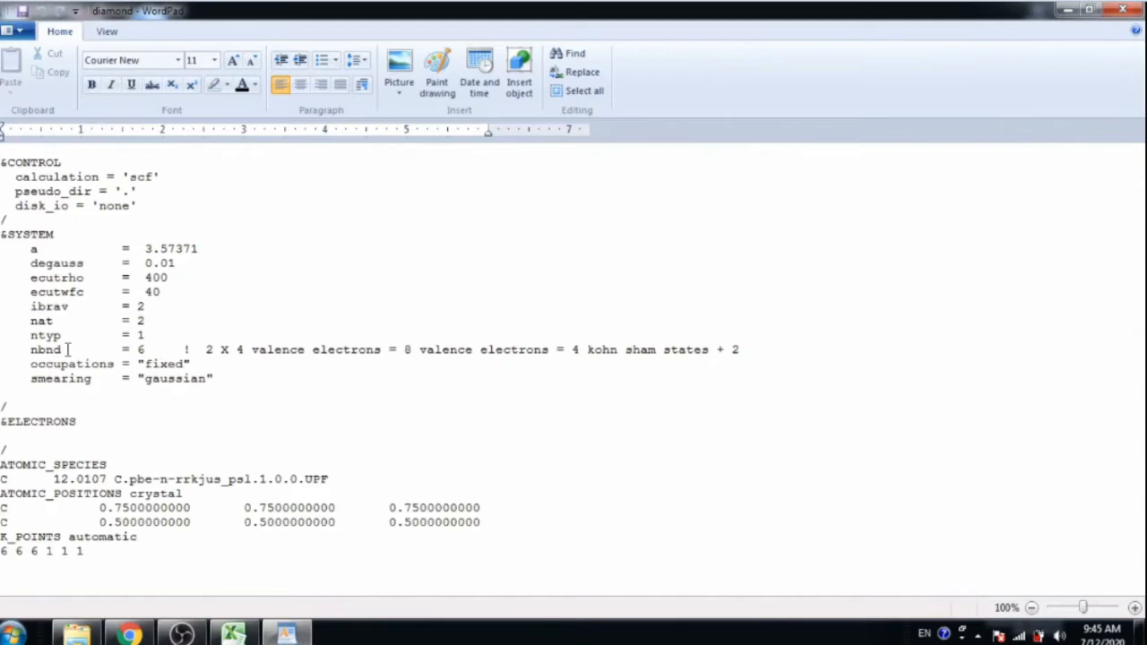
double_click(45, 347)
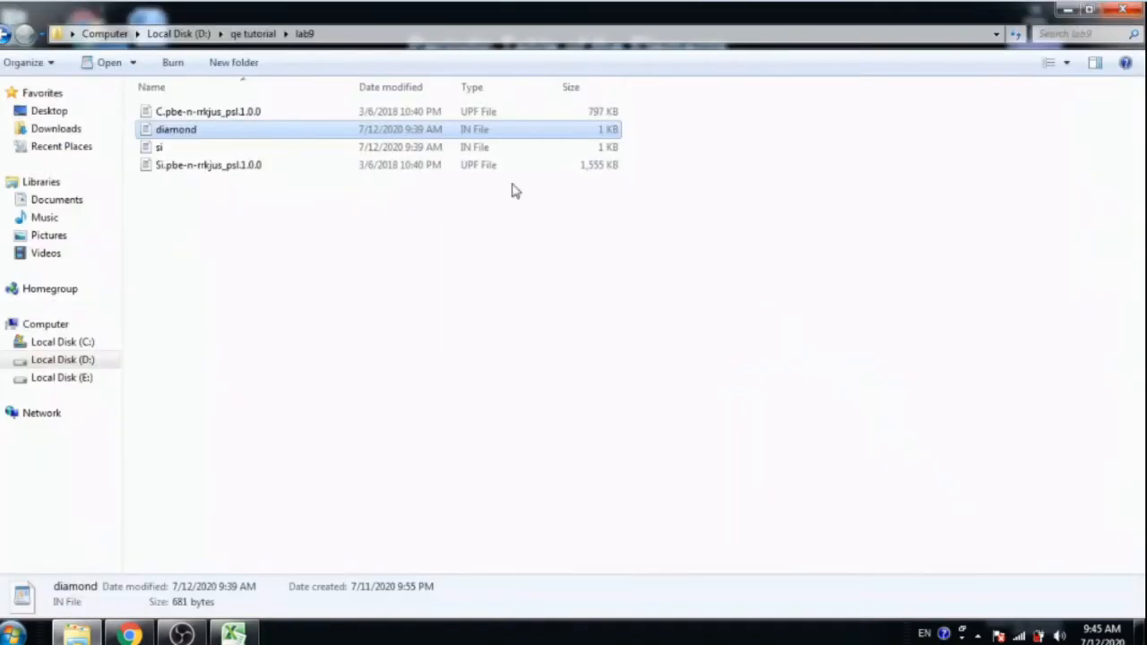
Step: Review si.in in WordPad, checking the nbnd = 18 and occupations = fixed lines
click(158, 147)
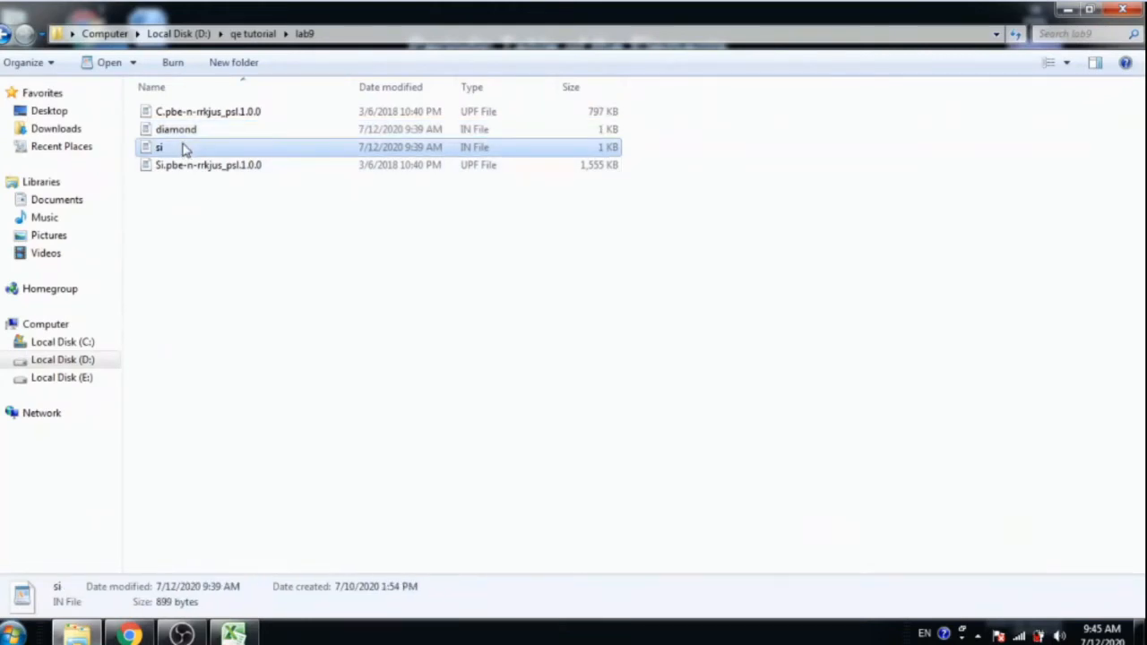
double_click(157, 147)
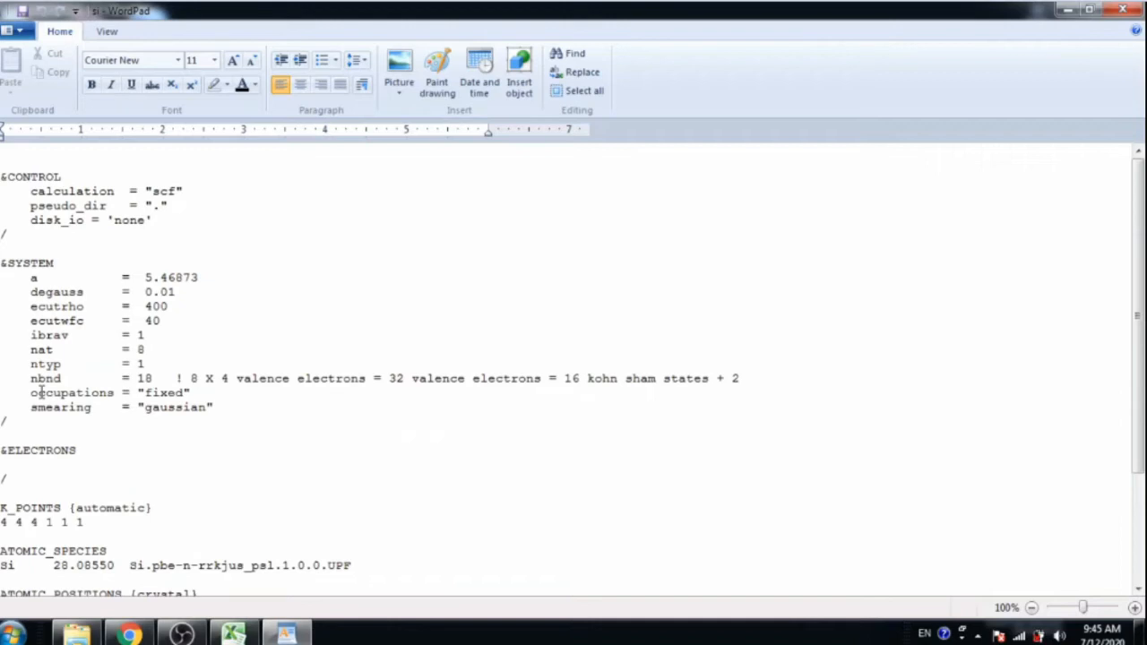
drag(33, 378, 190, 393)
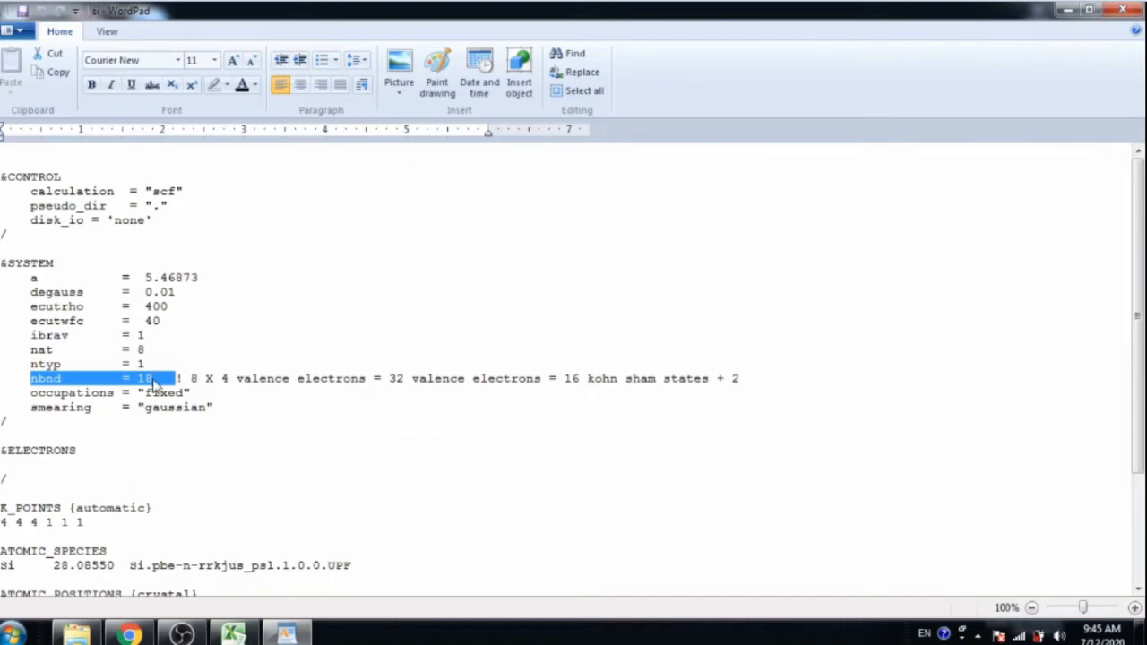
click(197, 378)
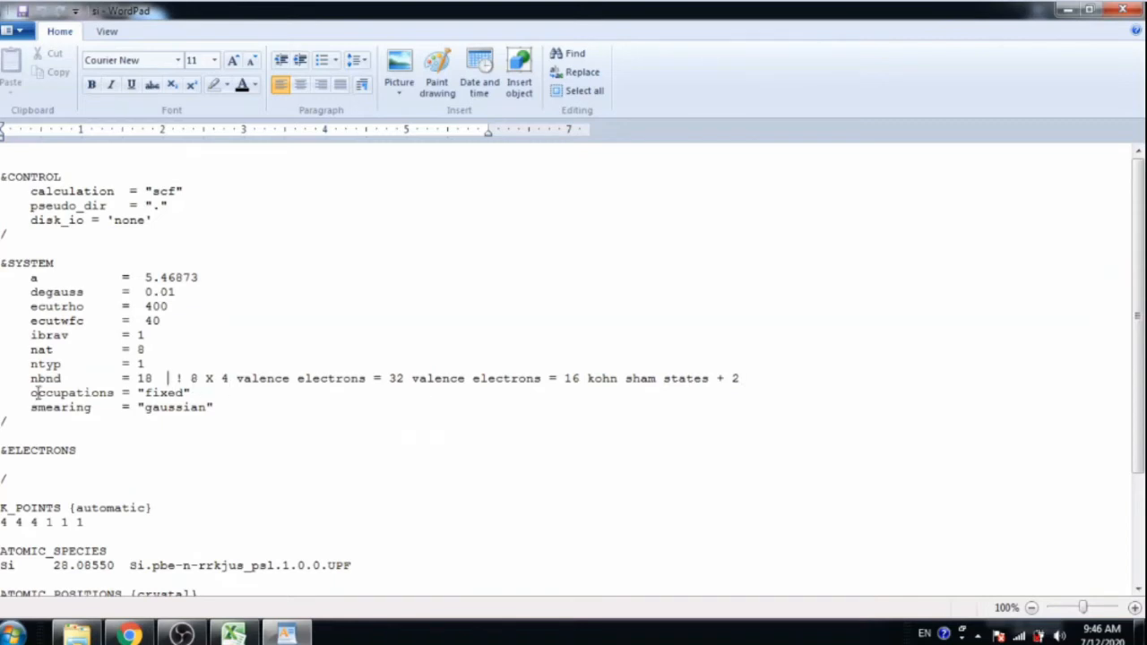
triple_click(108, 392)
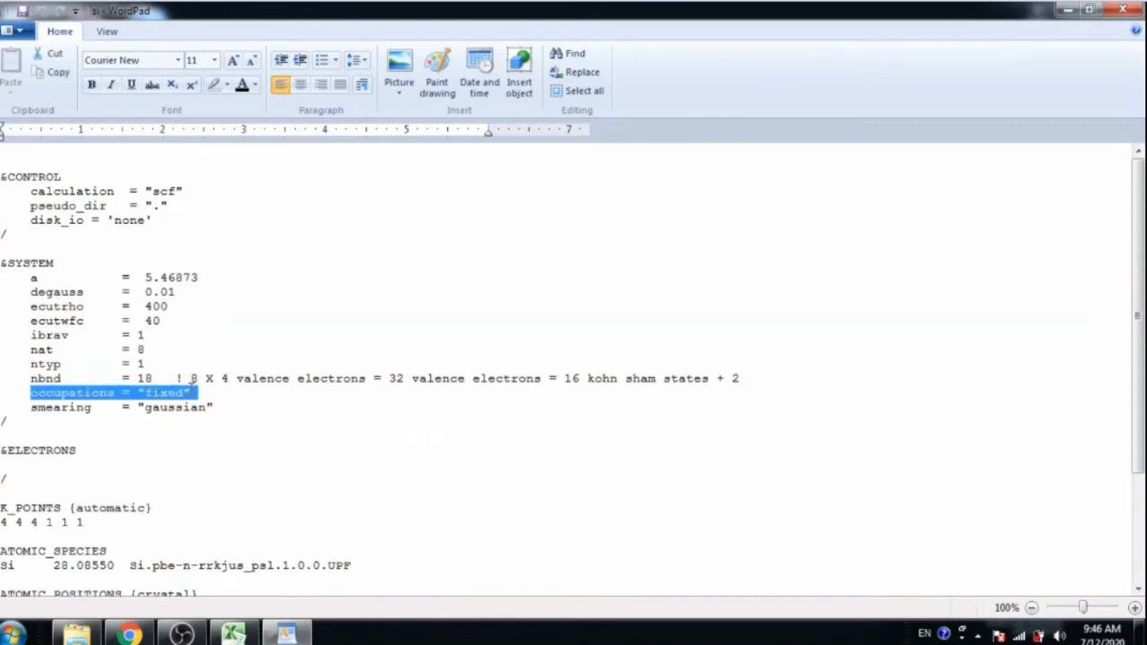
click(205, 396)
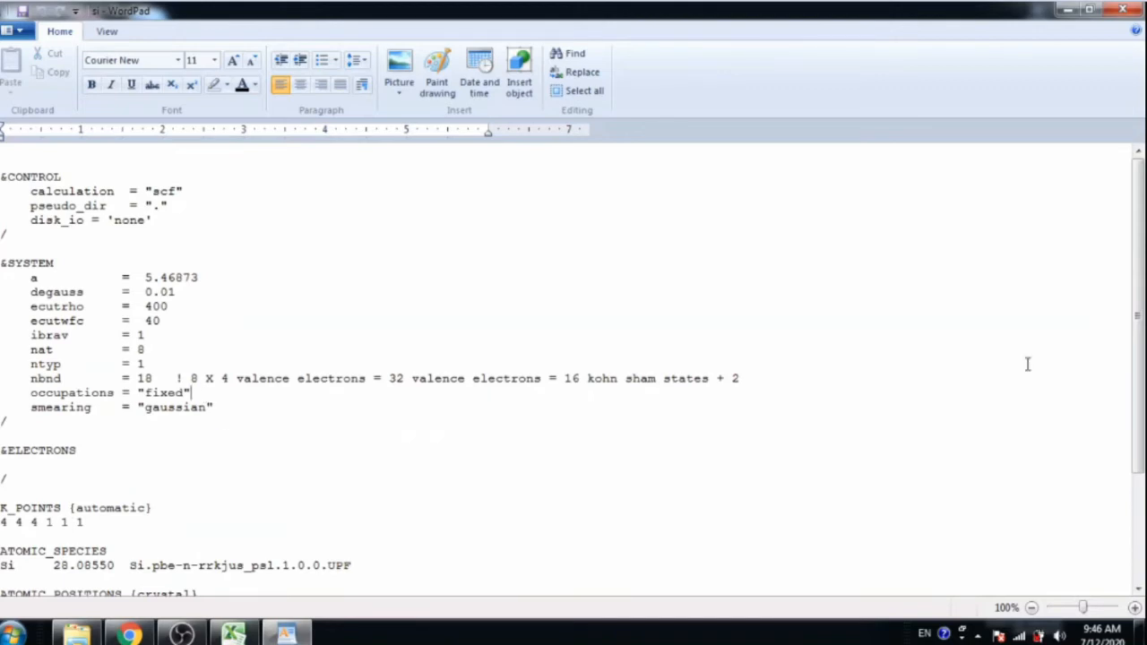
scroll(down, 3)
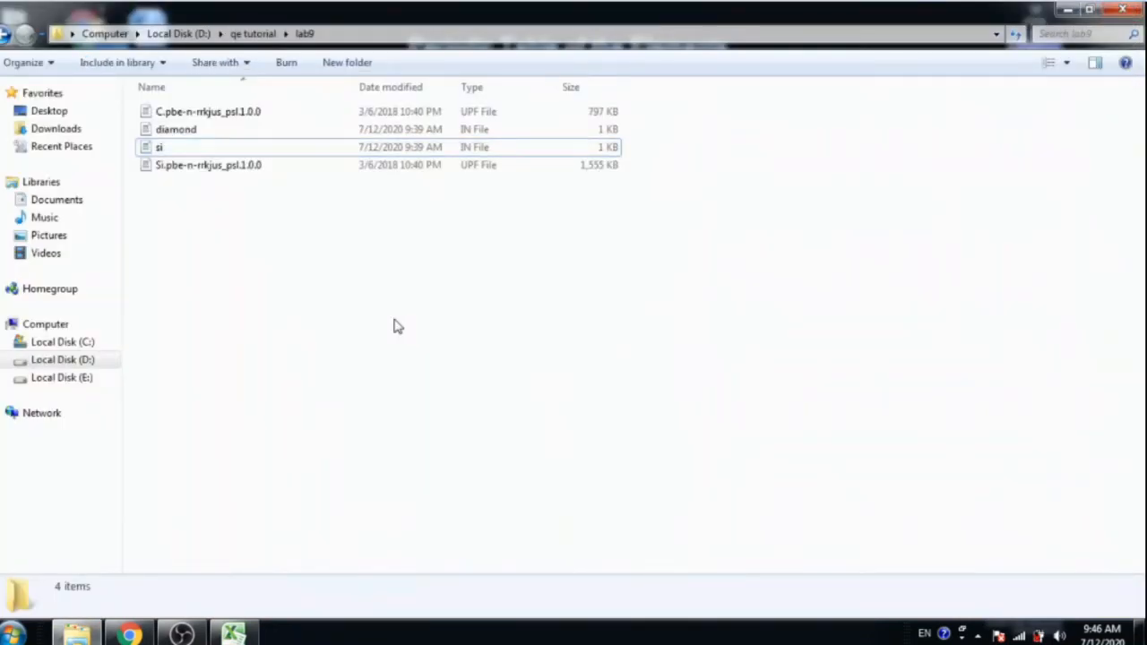
Step: Launch a command window in the lab9 folder from its context menu
right_click(398, 326)
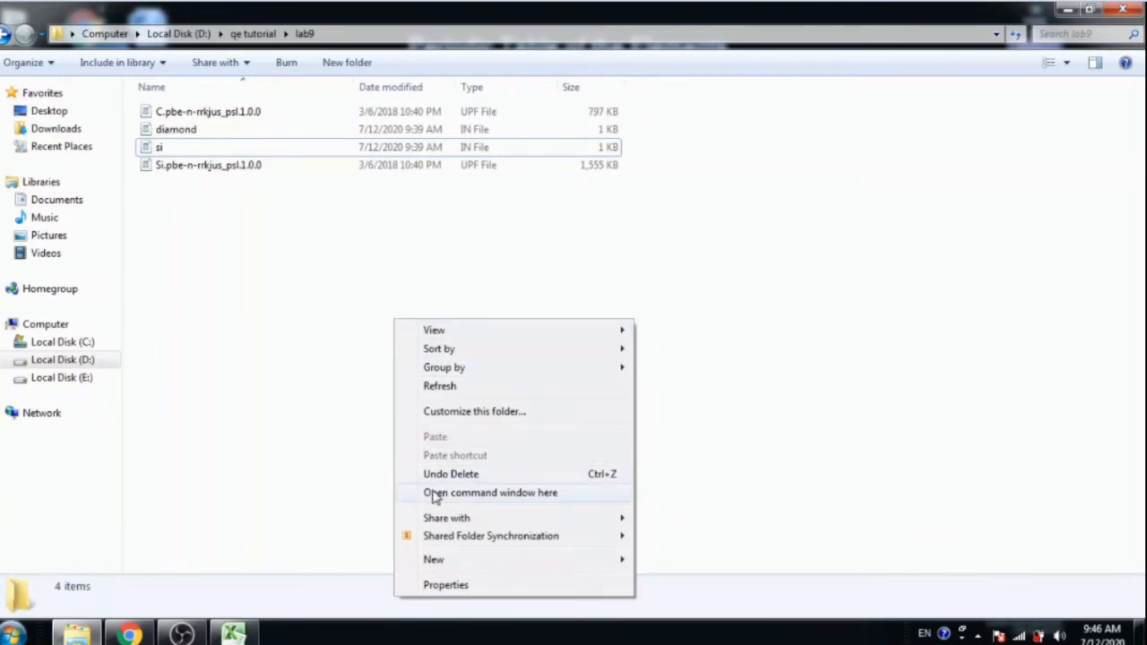
click(489, 491)
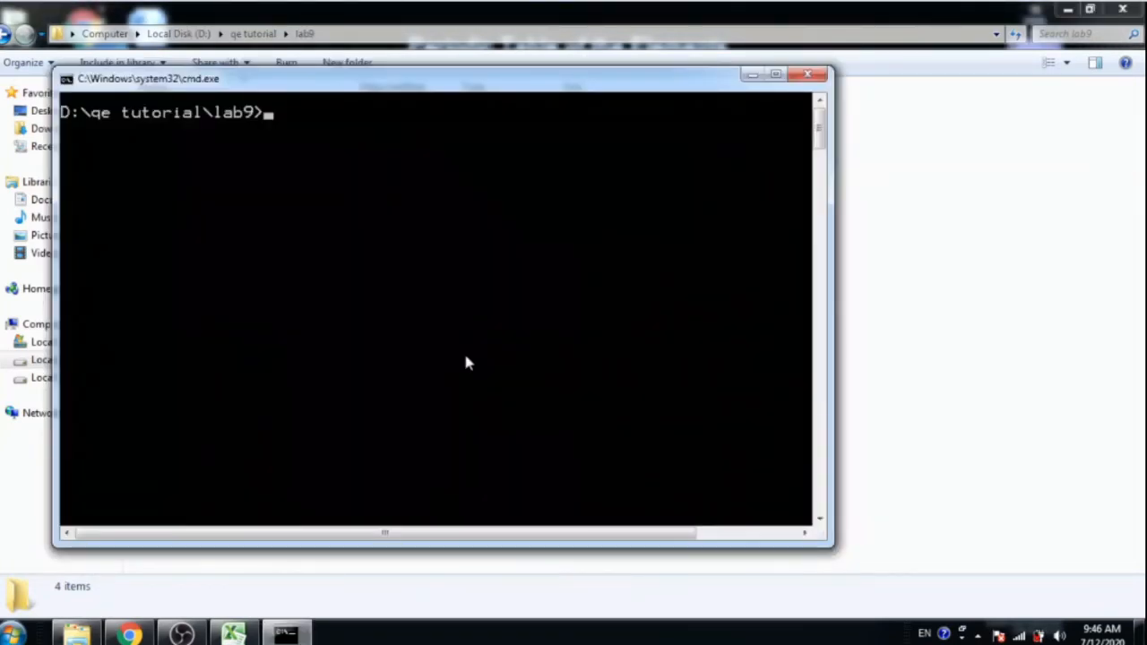
Step: Run the diamond SCF calculation with pw < diamond.in > diamond.out
text(pw <)
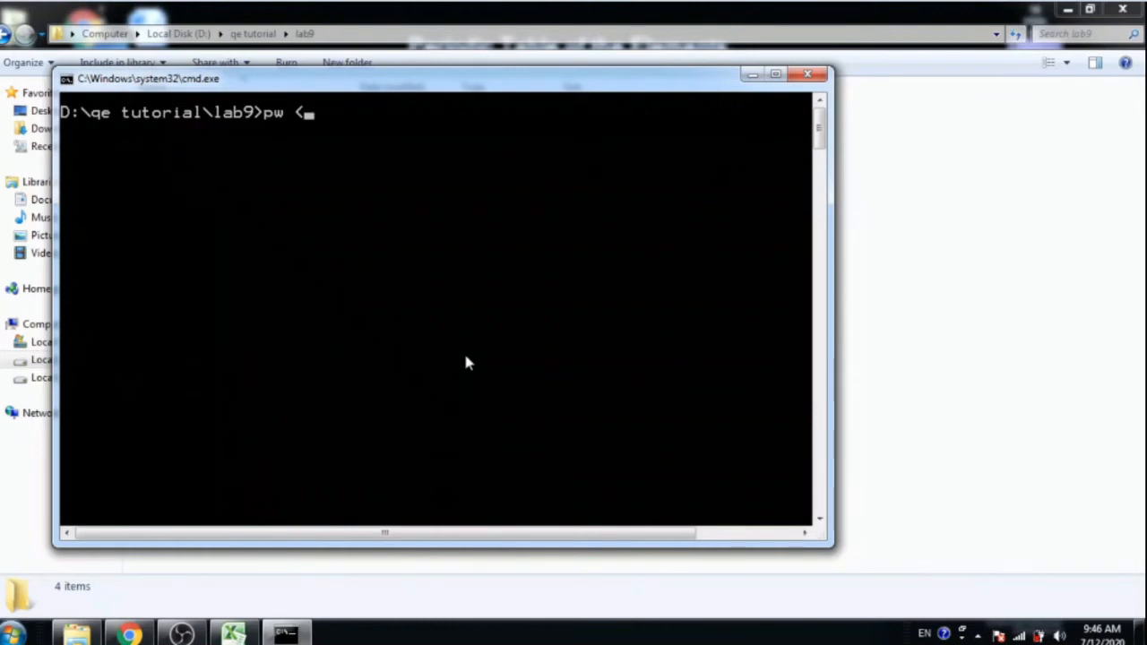
text(diamond.in)
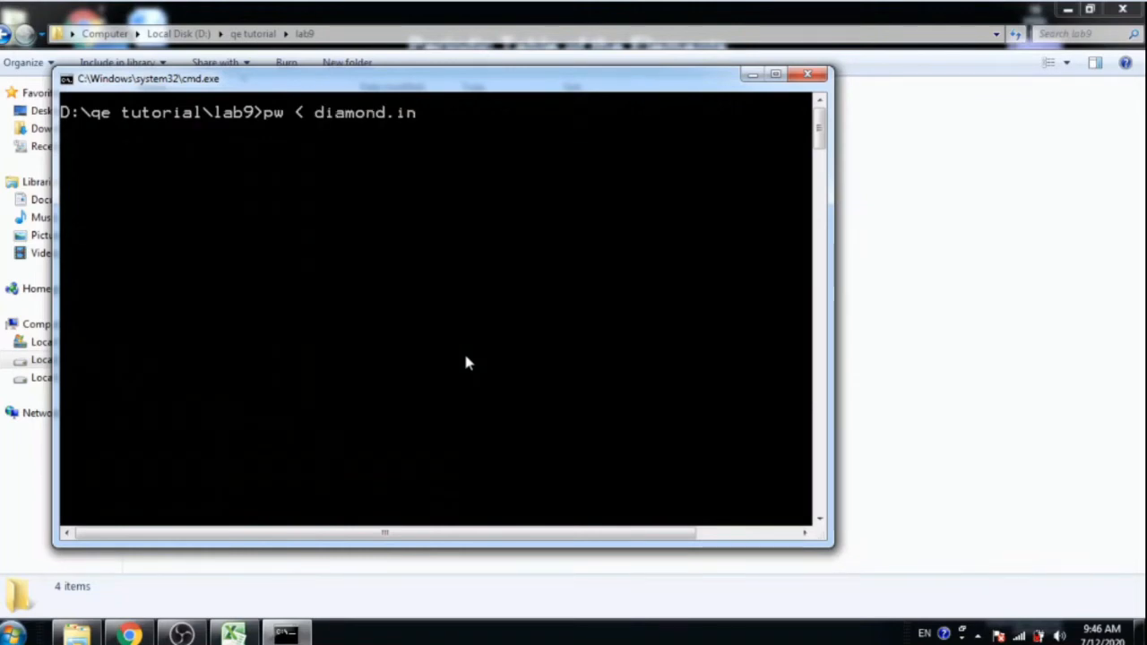
text(> d)
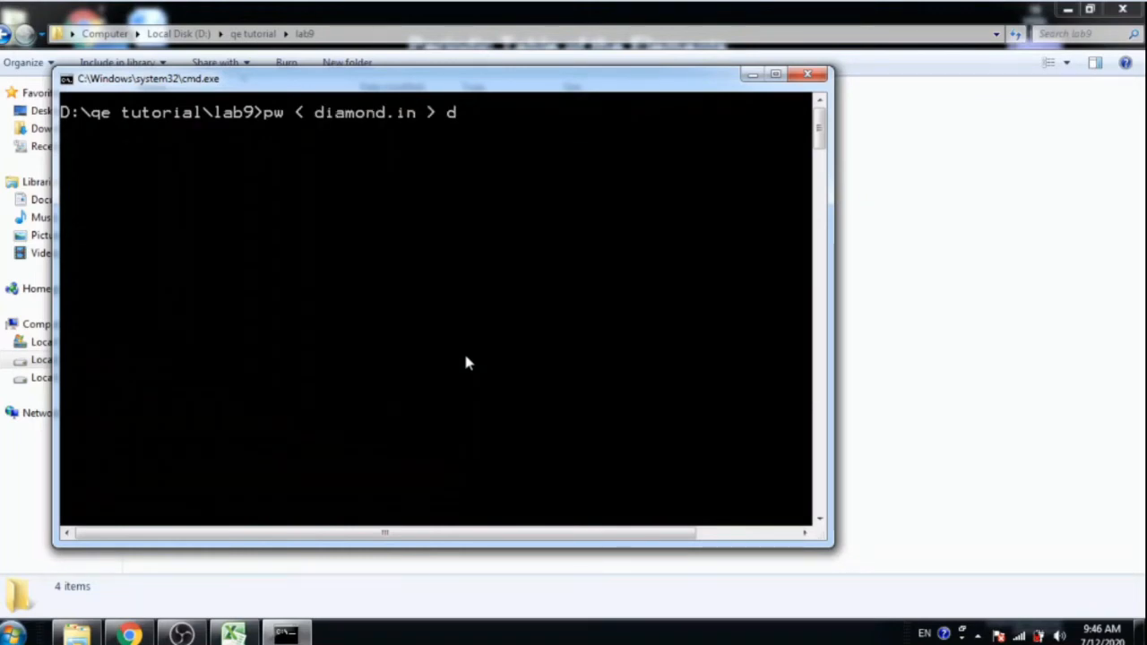
text(iamond.)
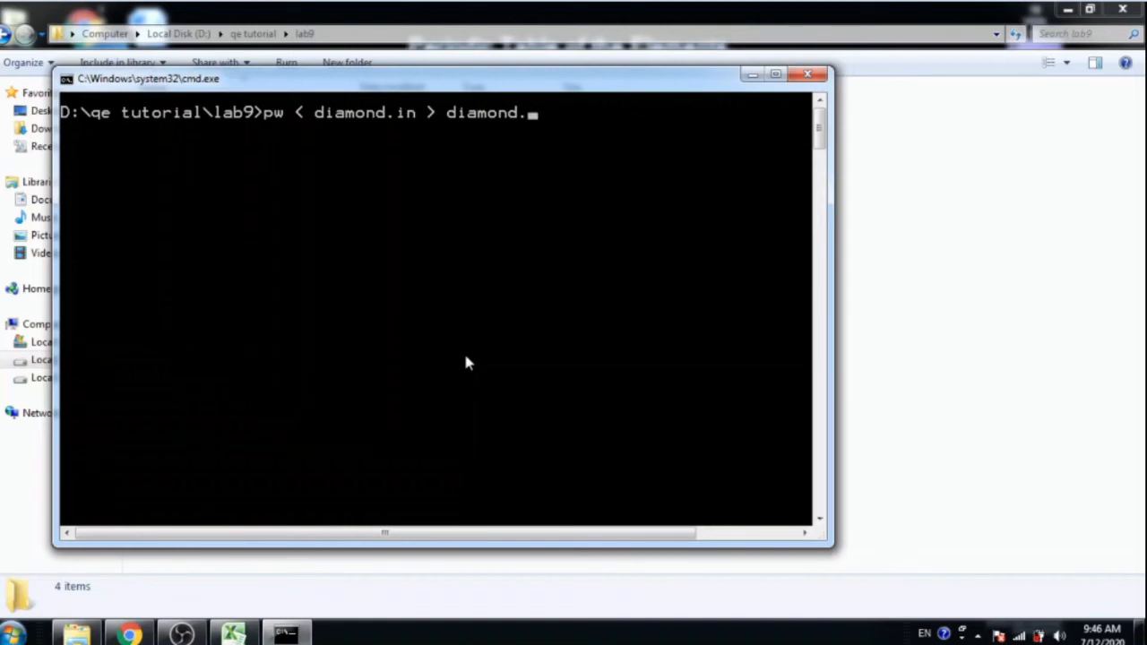
text(out)
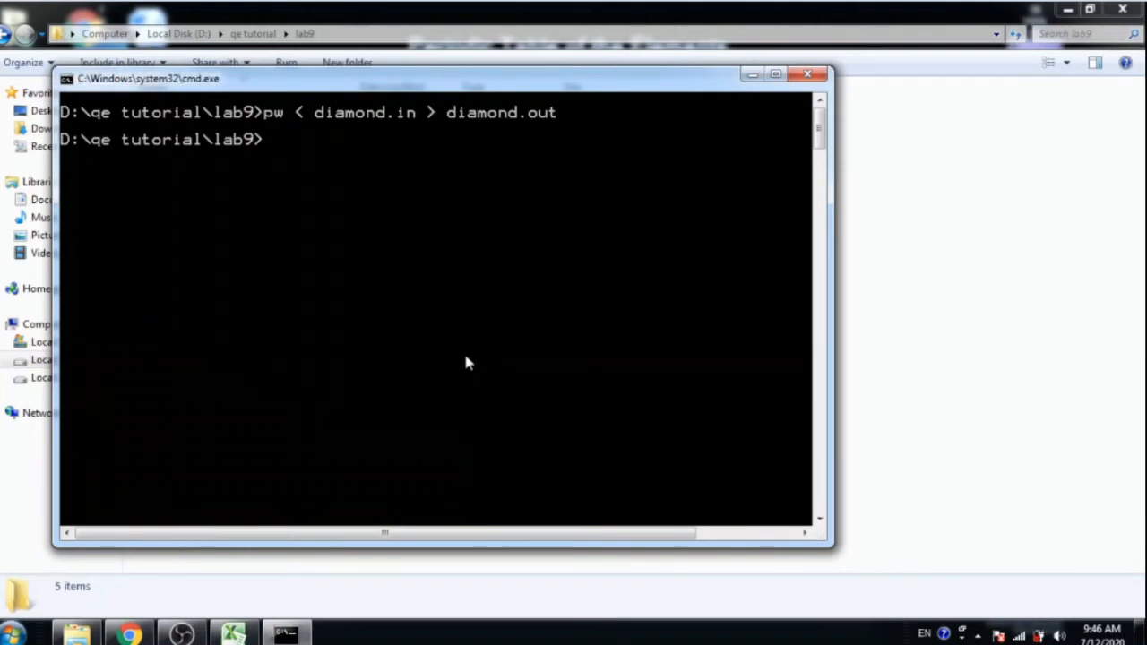
Step: Enter the silicon run command pw < si.in > si.out
text(pw < si.in >)
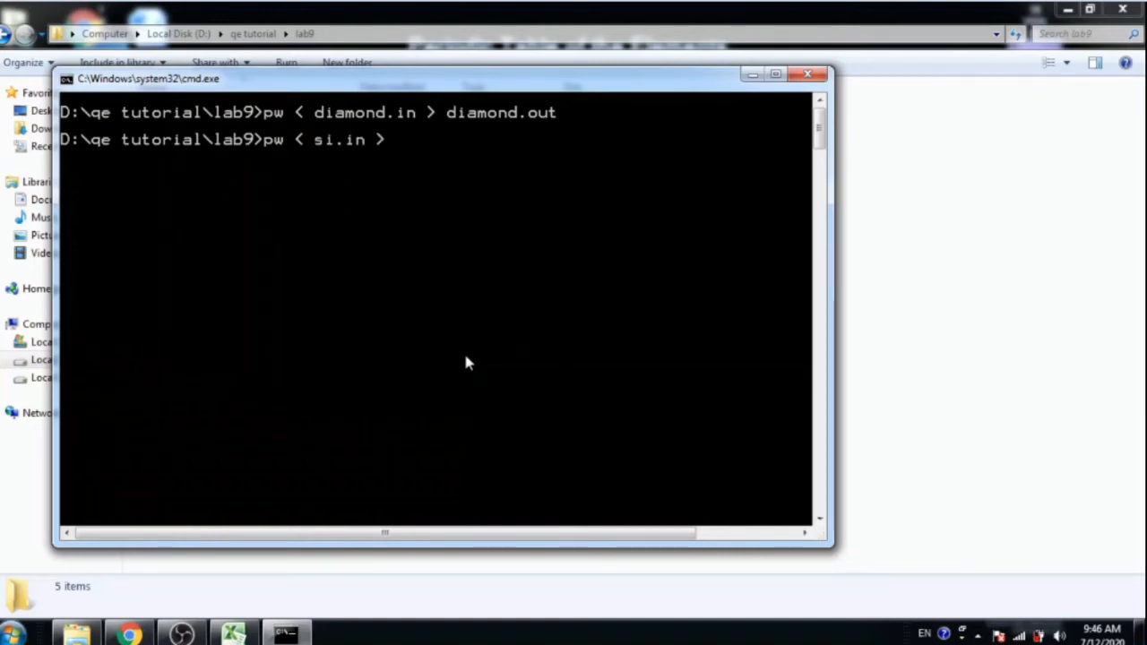
text(si)
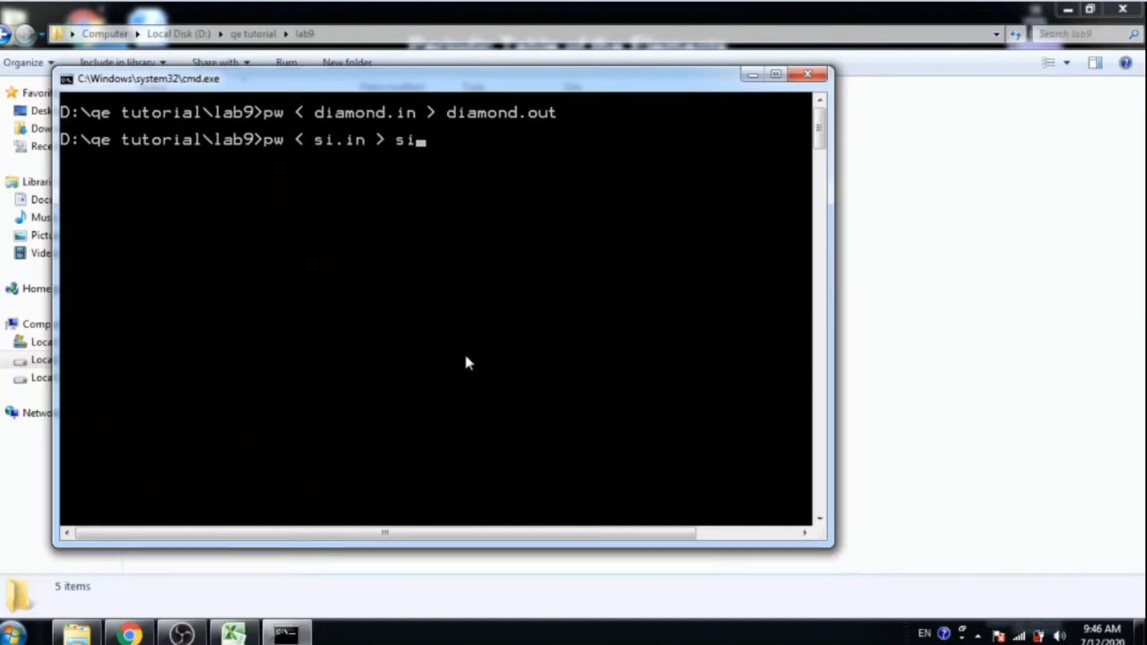
text(.out)
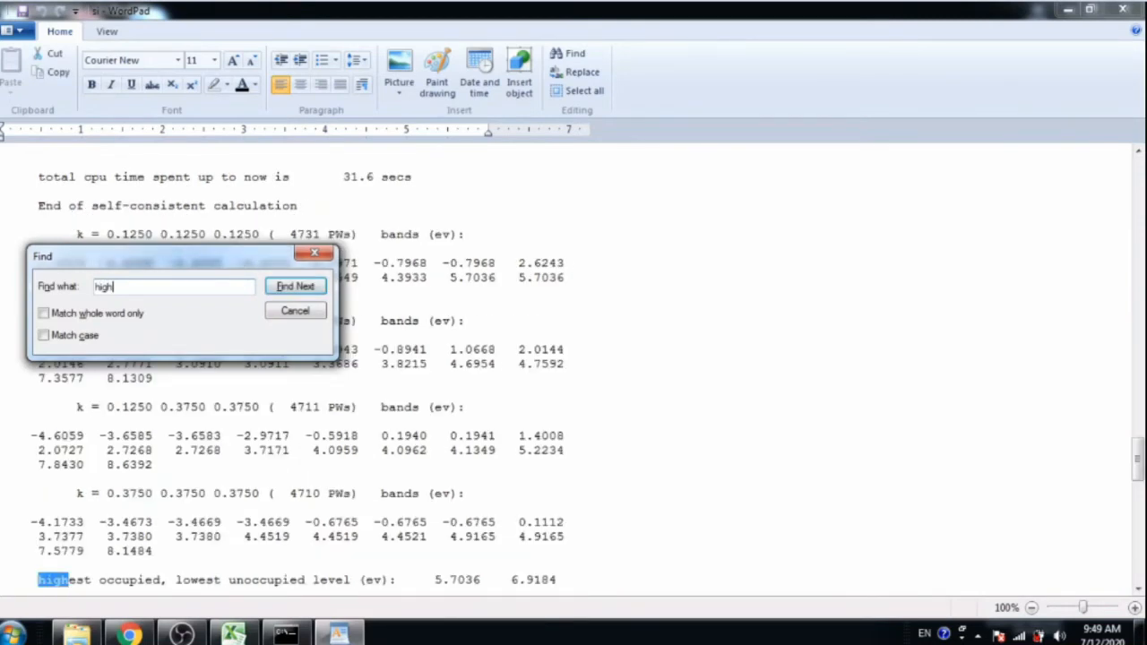
Step: Pick out silicon's 5.7036 and 6.9184 eV levels in the output and return to Excel
click(294, 310)
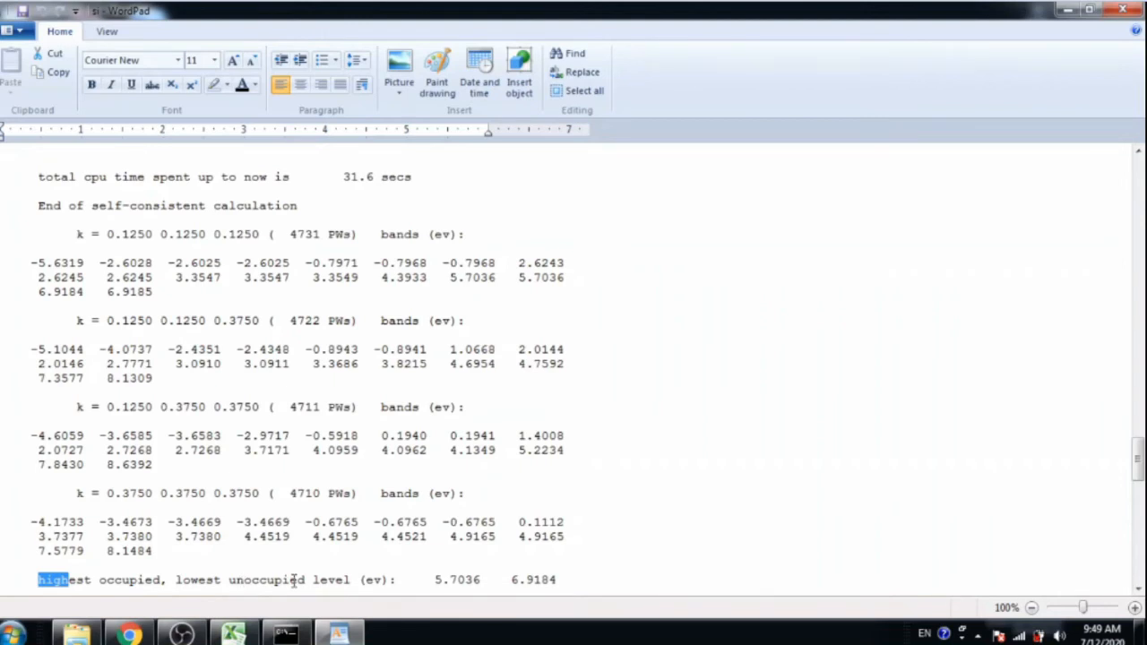
mouse_move(297, 581)
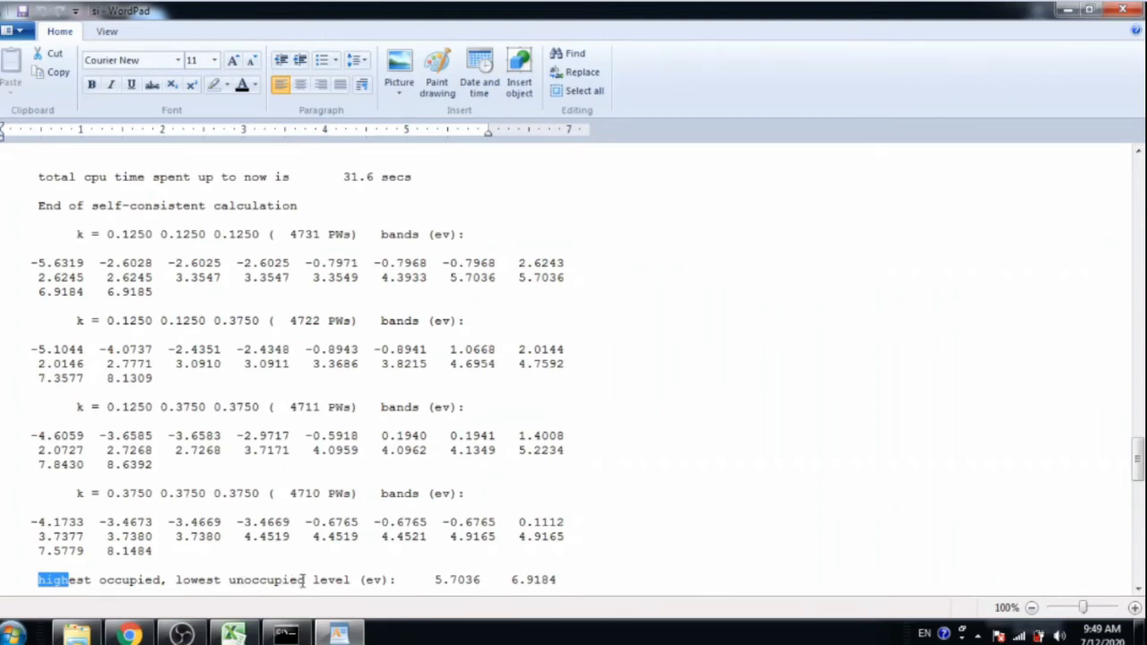
mouse_move(439, 581)
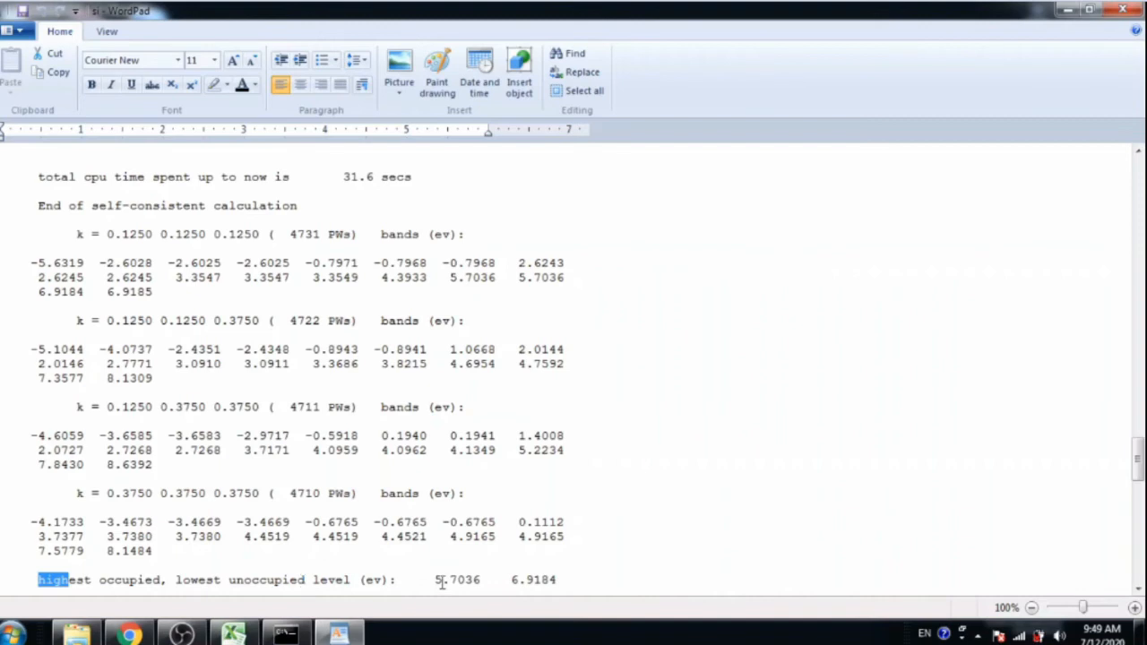
double_click(455, 581)
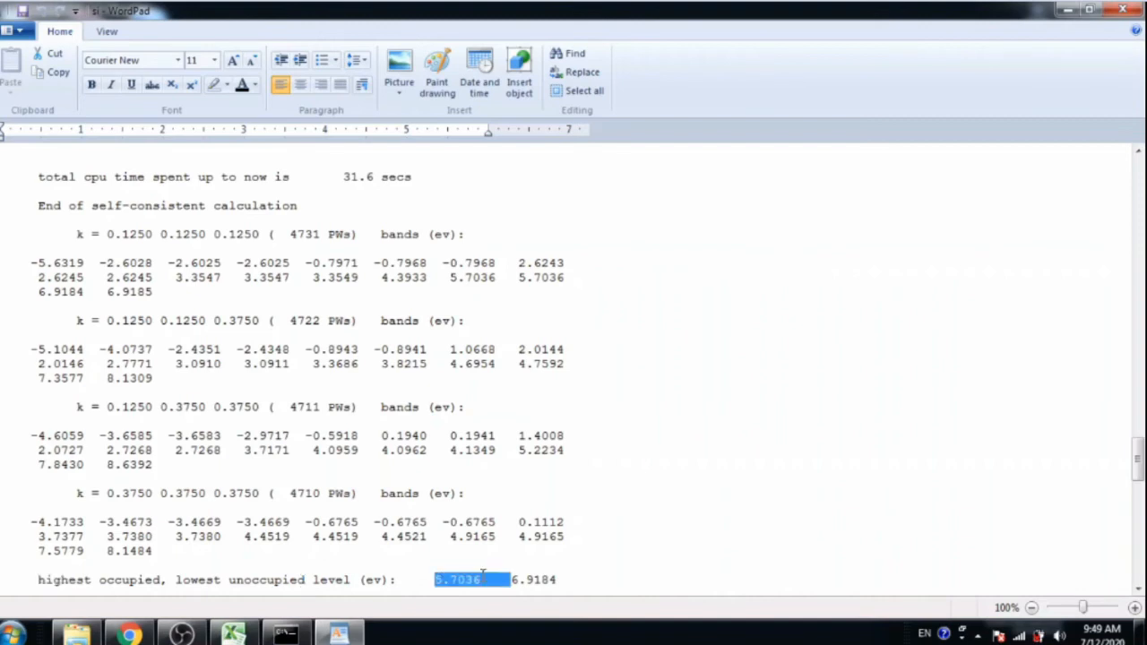
mouse_move(478, 584)
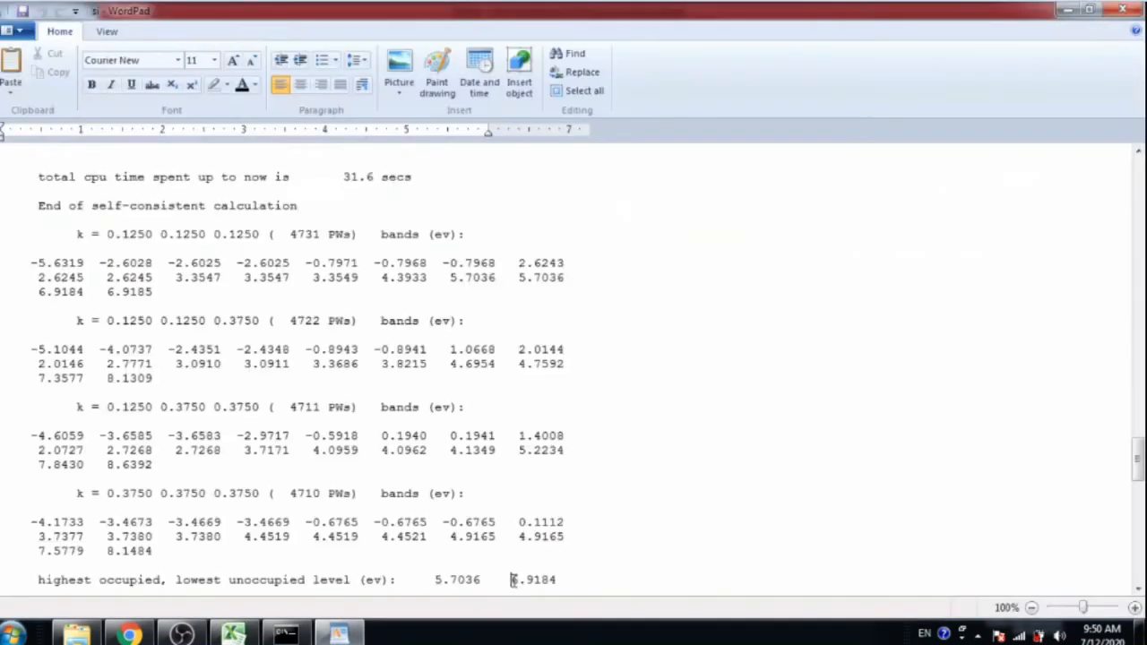
double_click(530, 580)
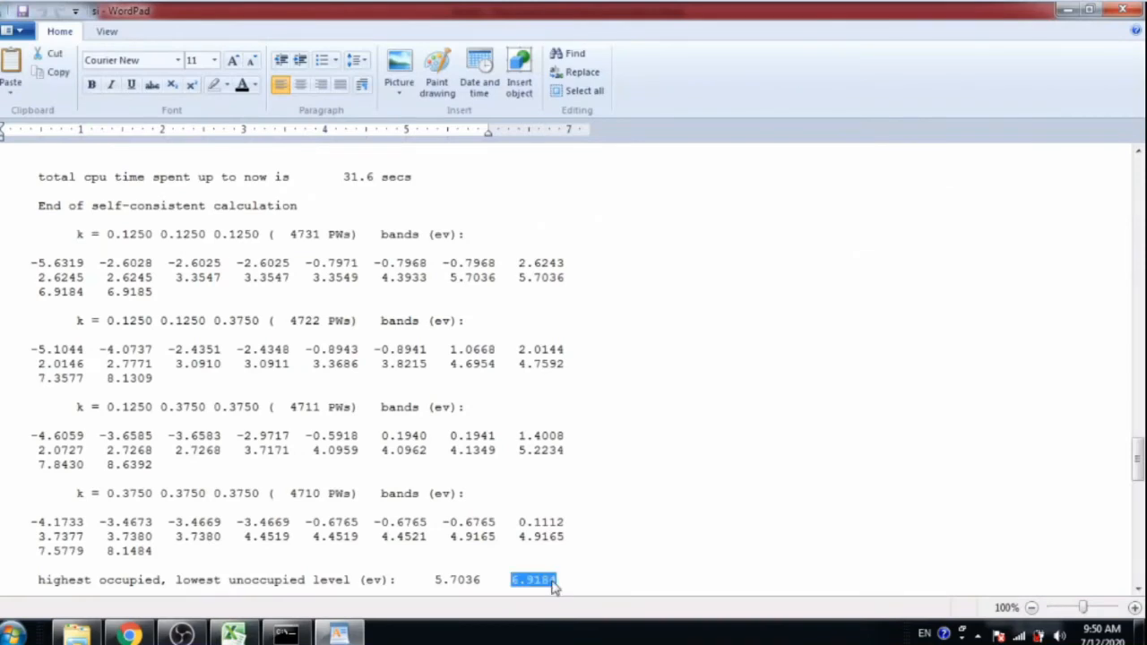
click(233, 635)
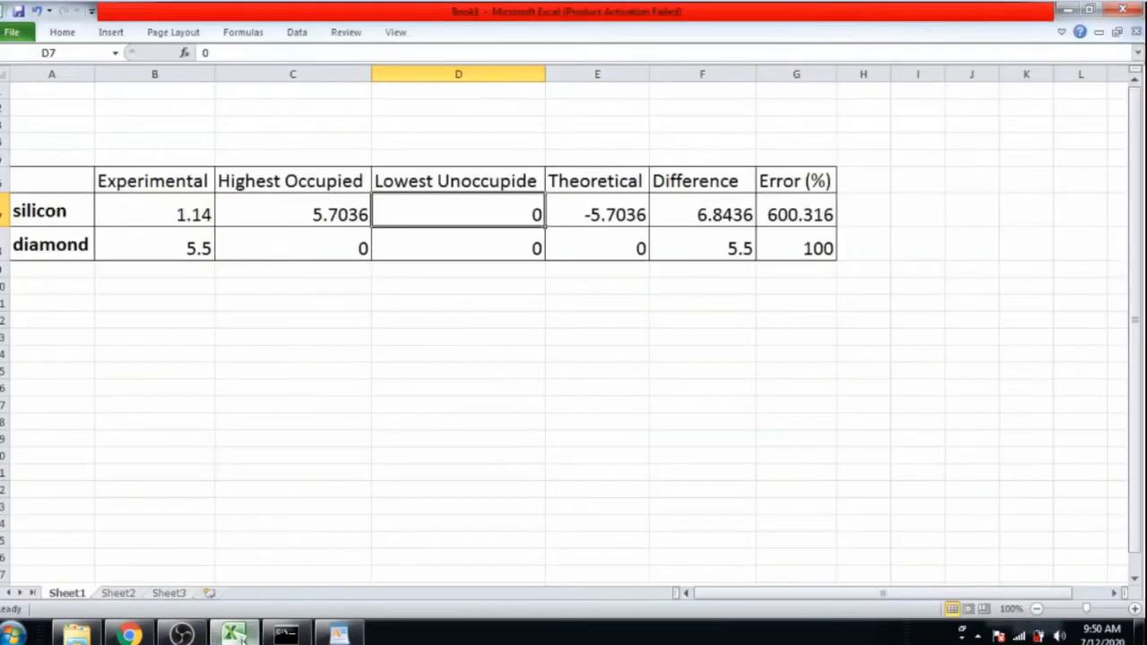
Step: Enter 6.9184 as silicon's lowest unoccupied level, giving a 1.2148 gap and -6.5614% error
text(6.9184)
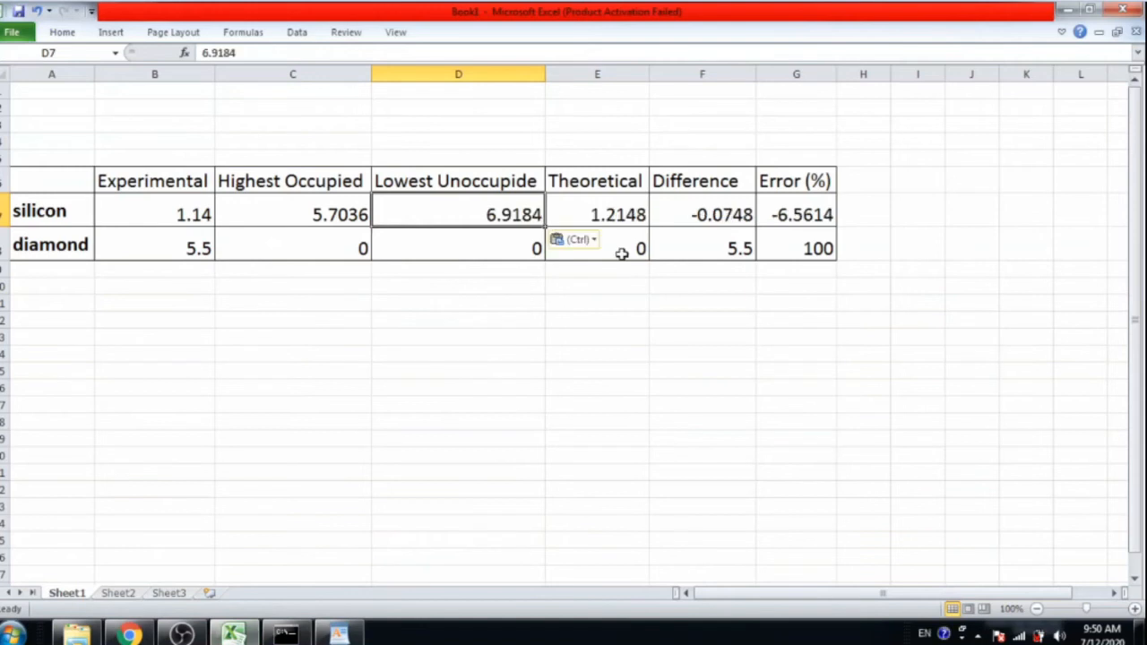
click(597, 215)
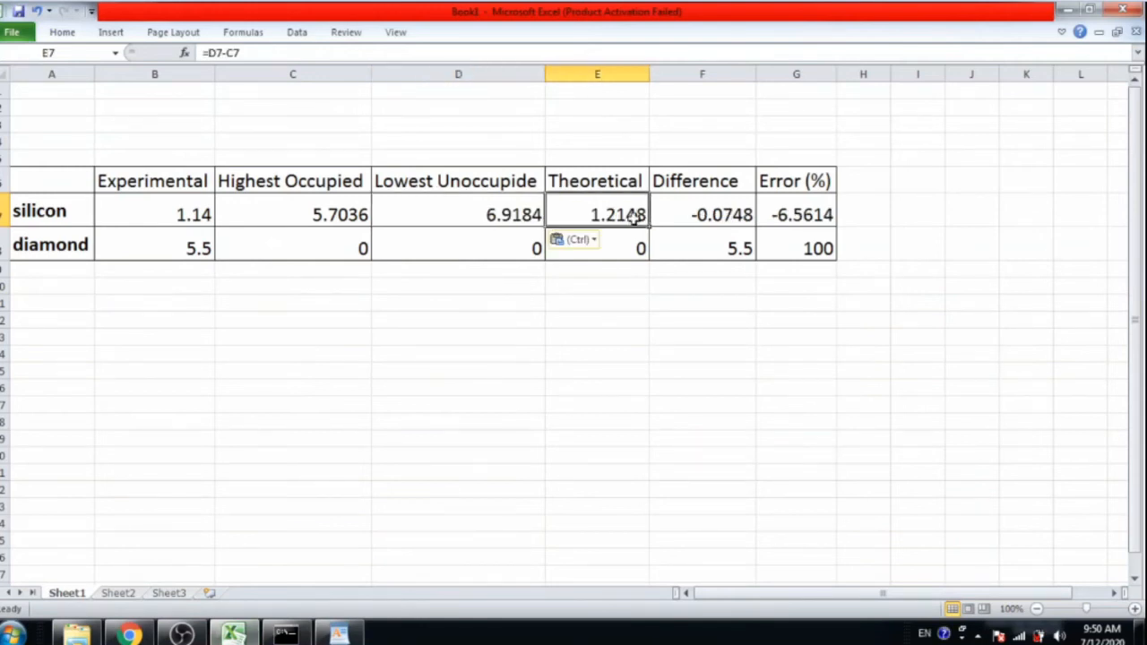
click(154, 215)
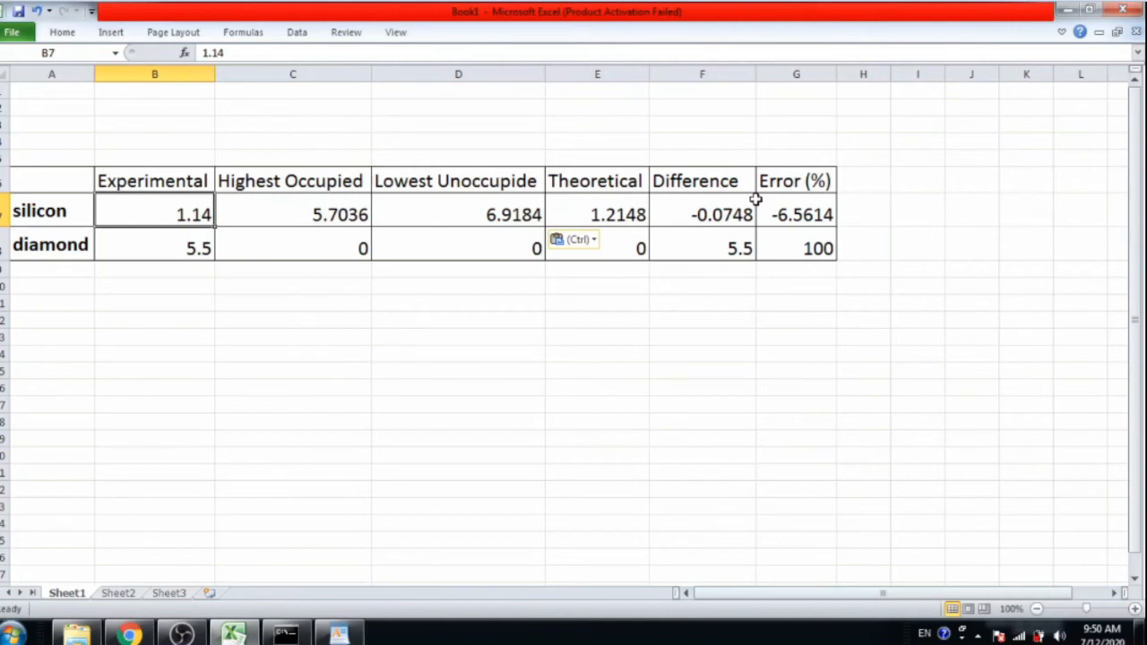
mouse_move(794, 226)
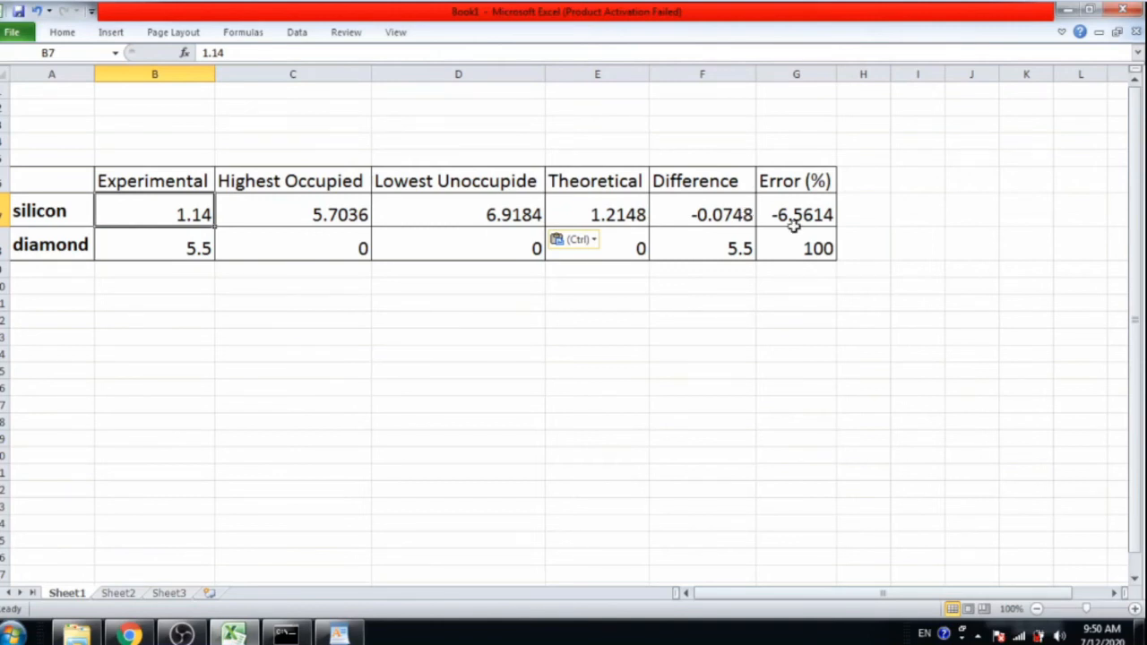
mouse_move(374, 236)
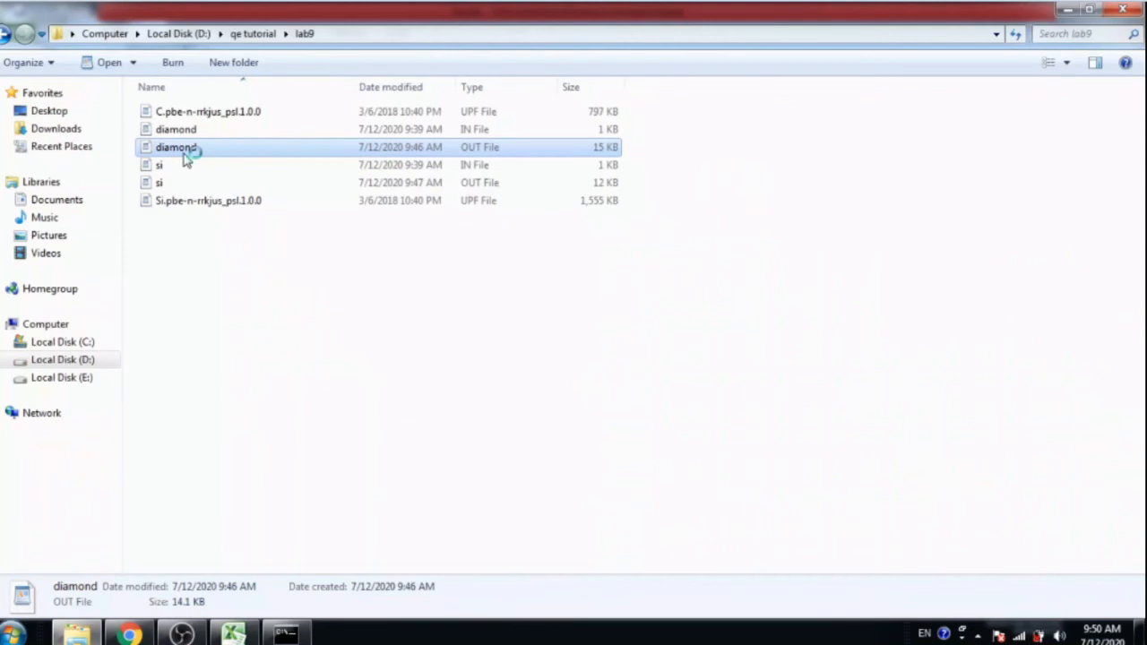
Step: Open the diamond output file from the lab9 folder
double_click(175, 147)
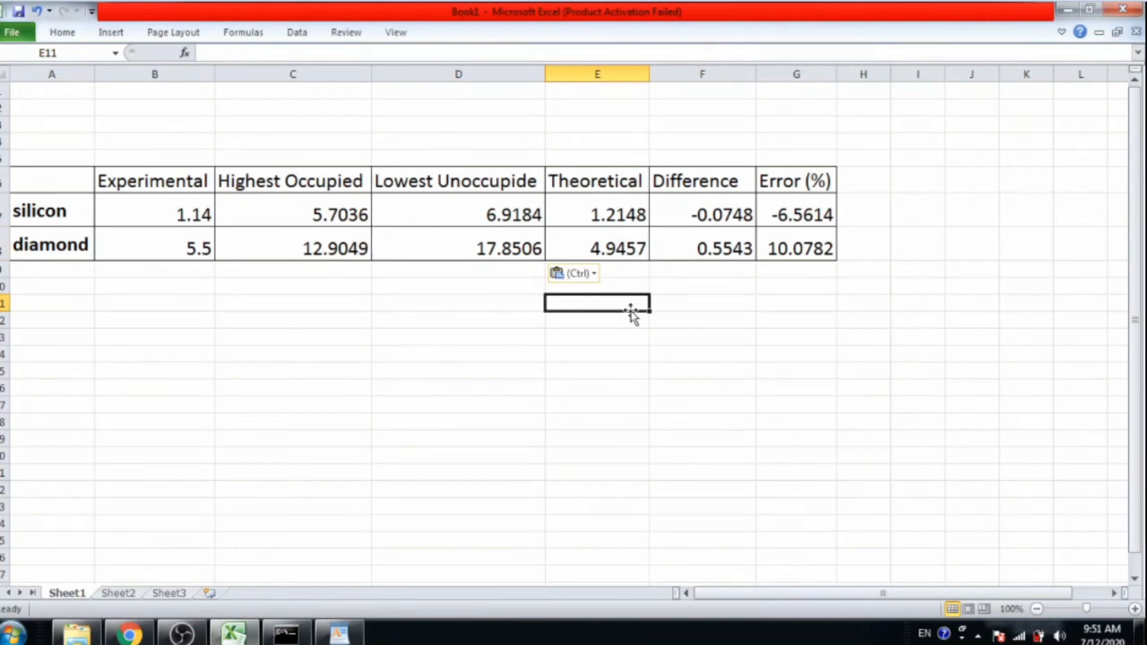
Step: Review diamond's 4.9457 gap and 10.0782% error formulas in the finished table
click(796, 247)
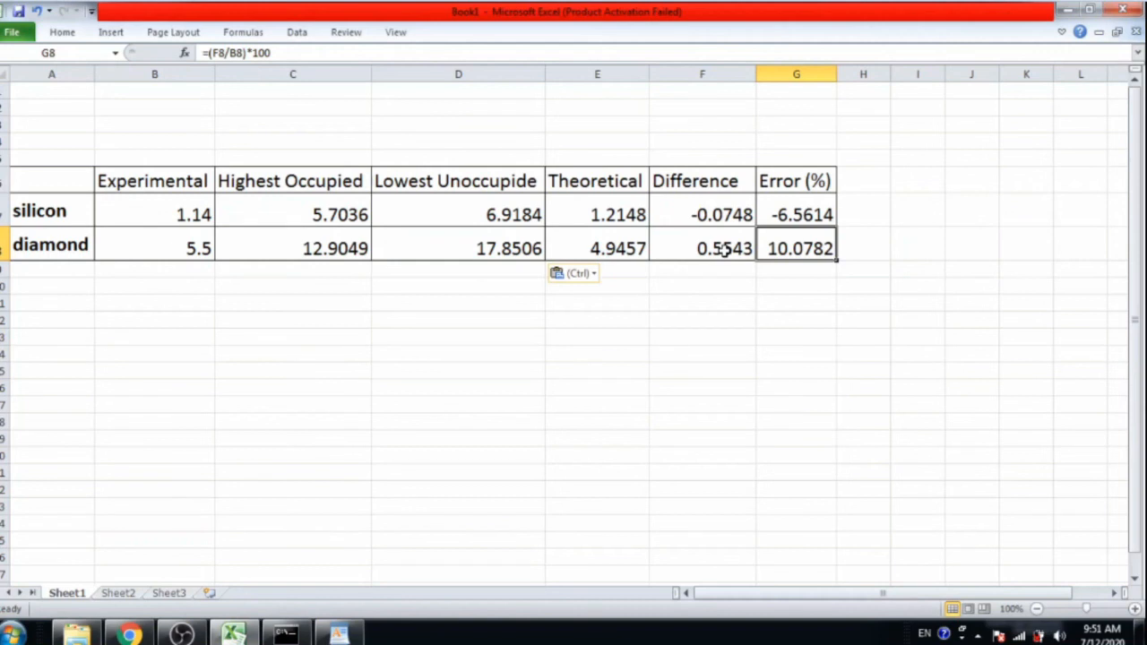
click(596, 247)
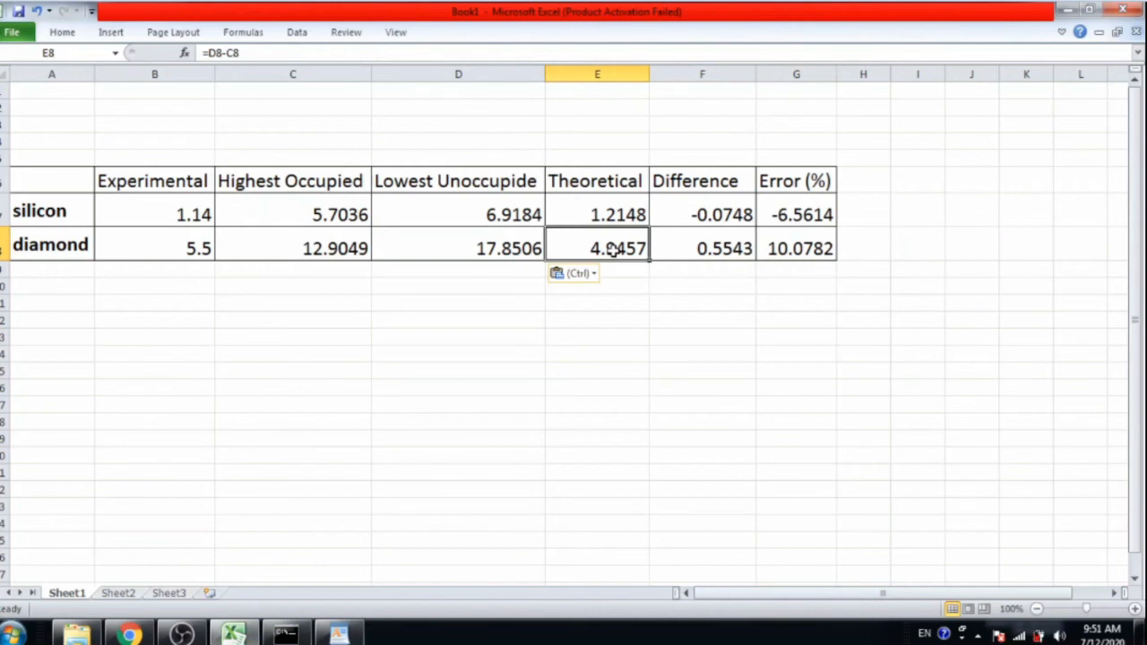
click(796, 247)
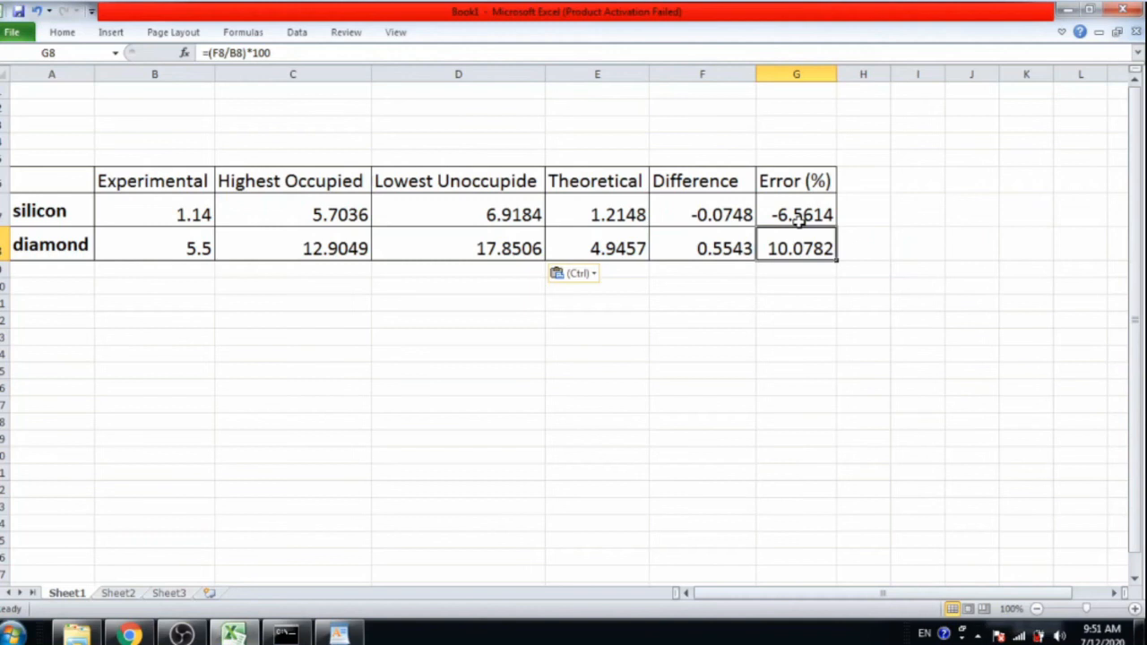
click(596, 248)
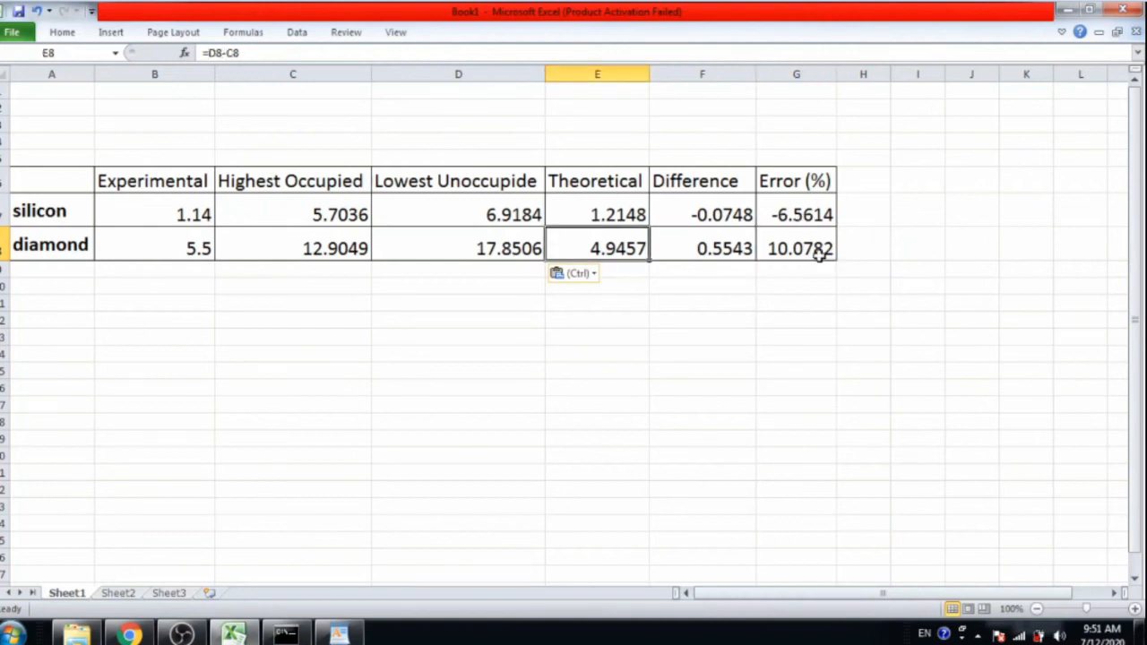
mouse_move(1108, 64)
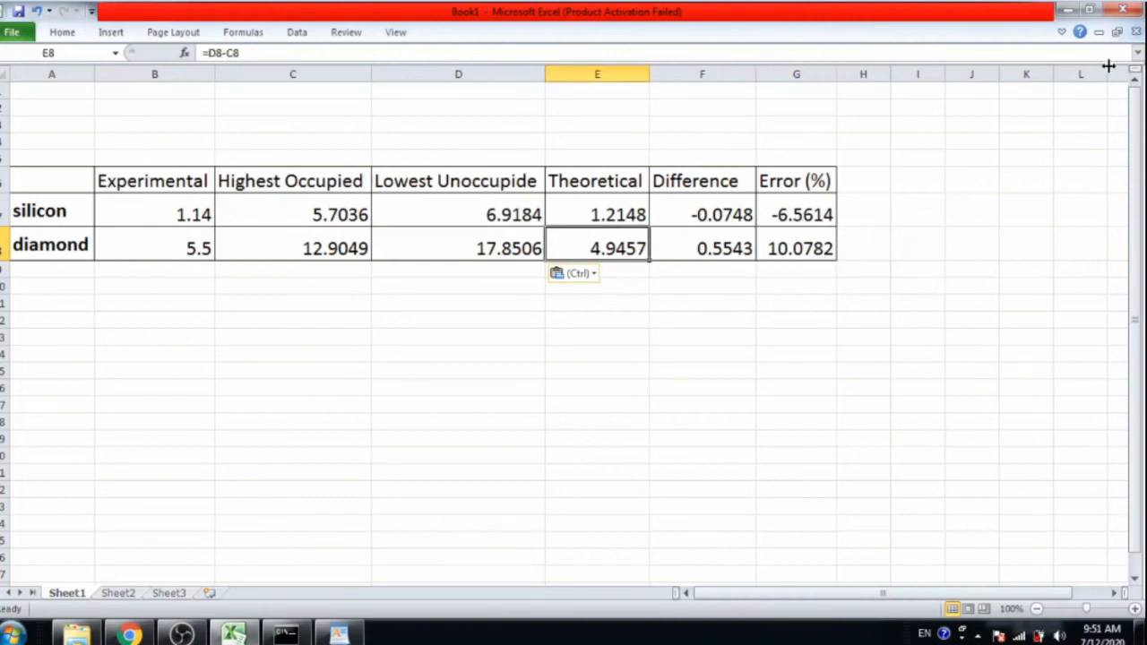